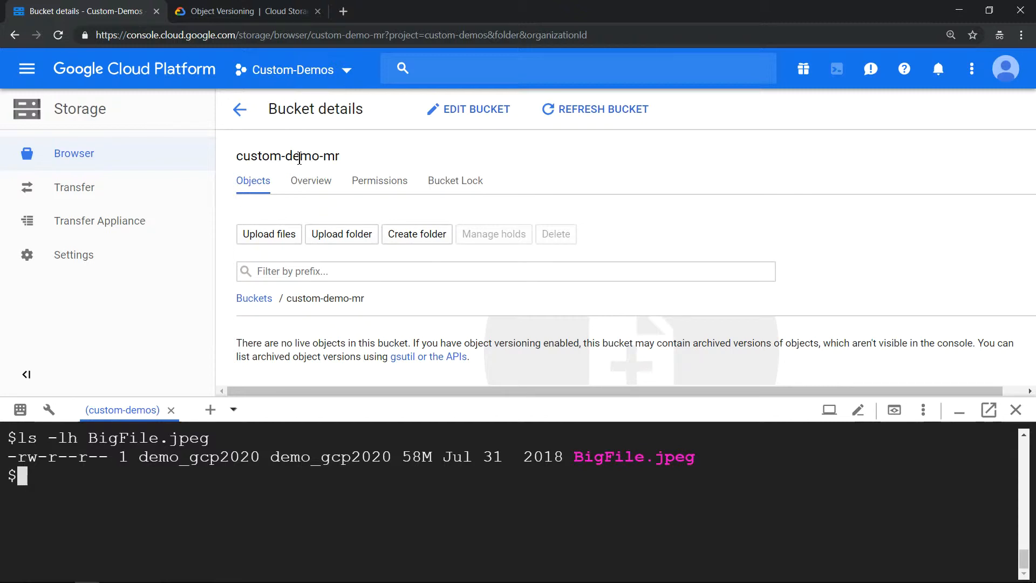
mouse_move(396, 468)
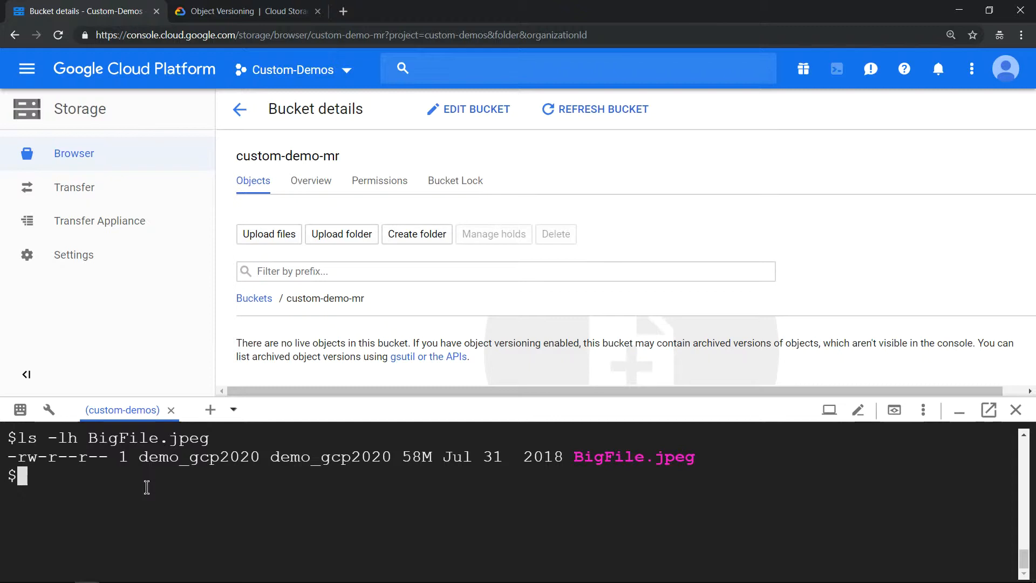
Turn on object versioning for gs://custom-demo-mr with gsutil versioning set on
type("gsutil versioning set on gs://custom-demo-mr")
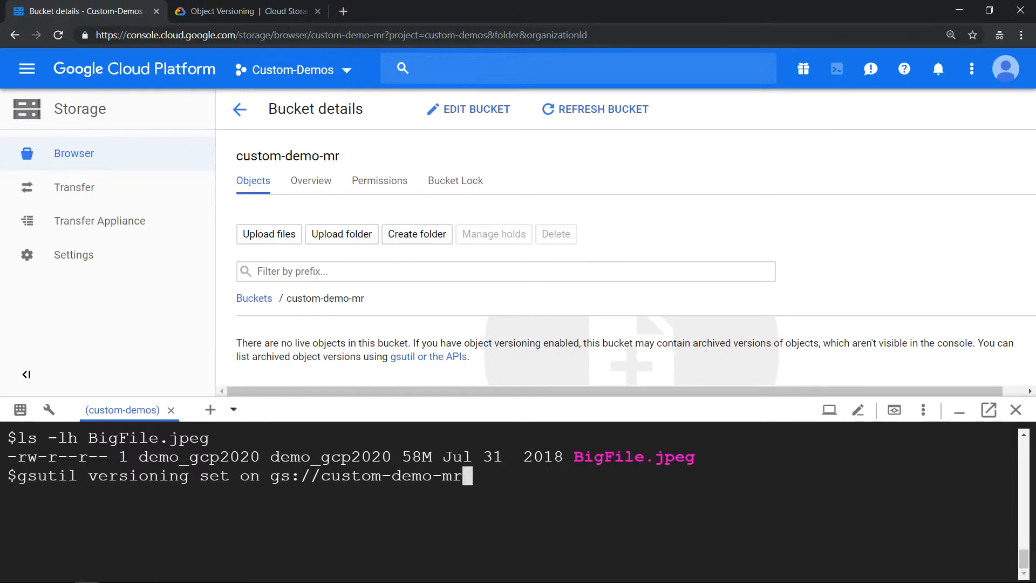
key("enter")
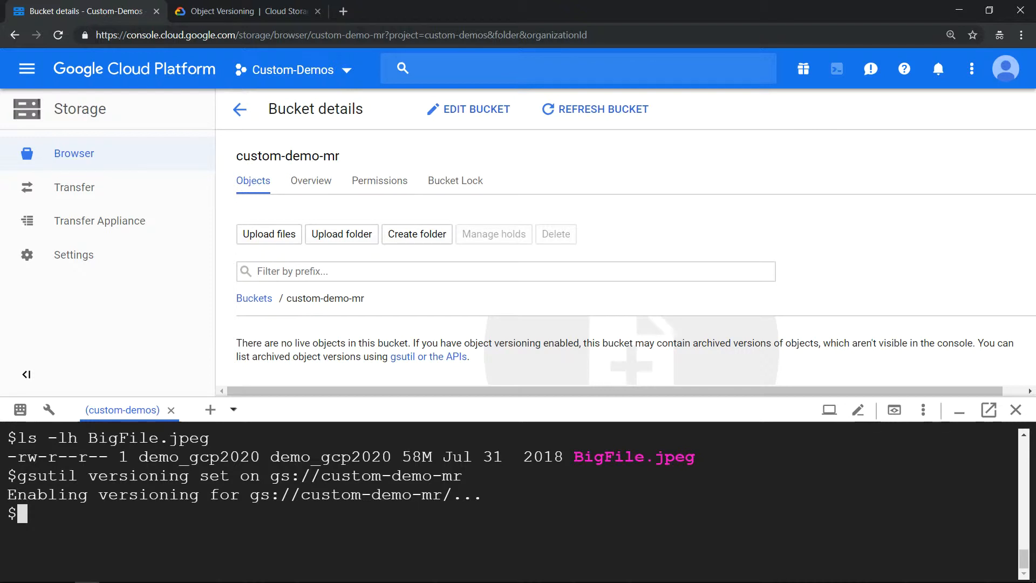
Upload BigFile.jpeg to gs://custom-demo-mr, then clear the terminal
type("gsutil cp BigFile.jpeg  gs://custom-demo-mr")
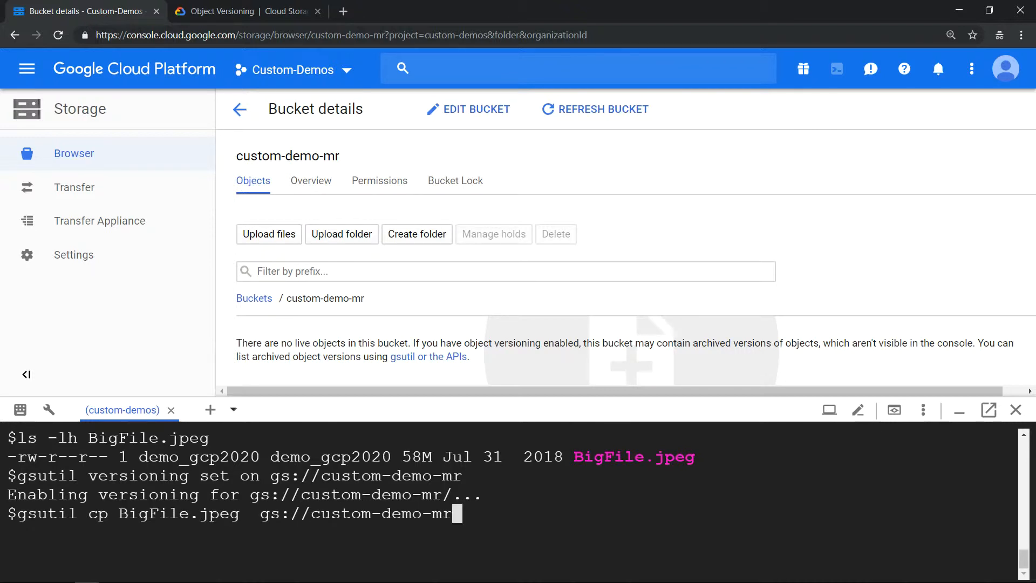
key("Enter")
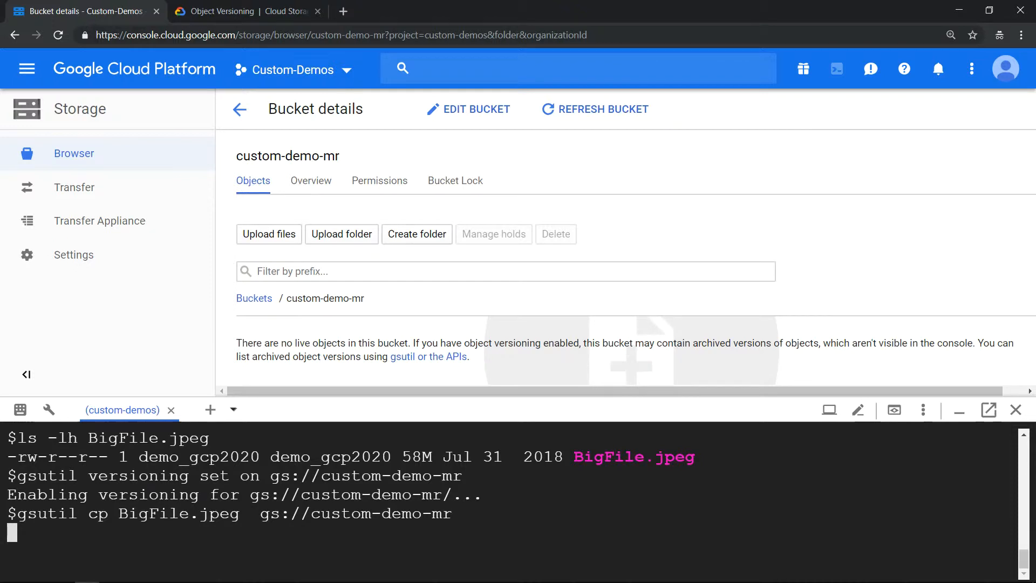
key("enter")
type("gs")
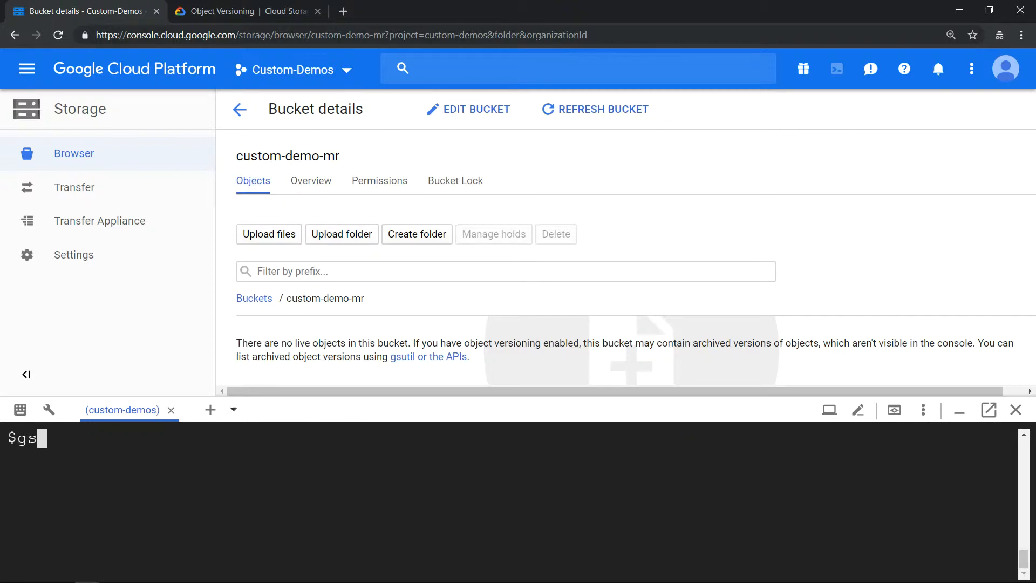
List all object versions in gs://custom-demo-mr, showing one BigFile.jpeg generation
type("util ls")
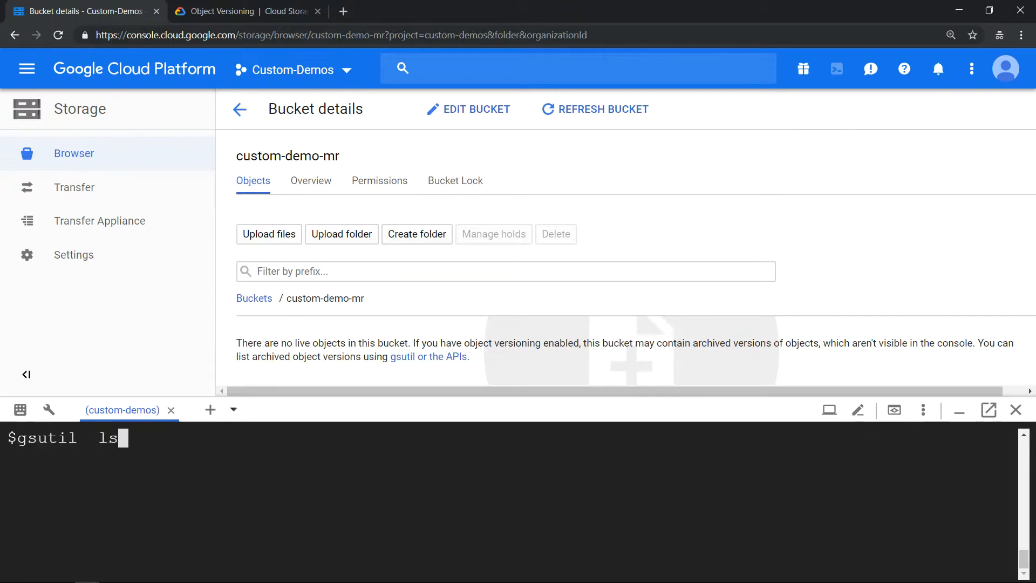
type("-a gs:")
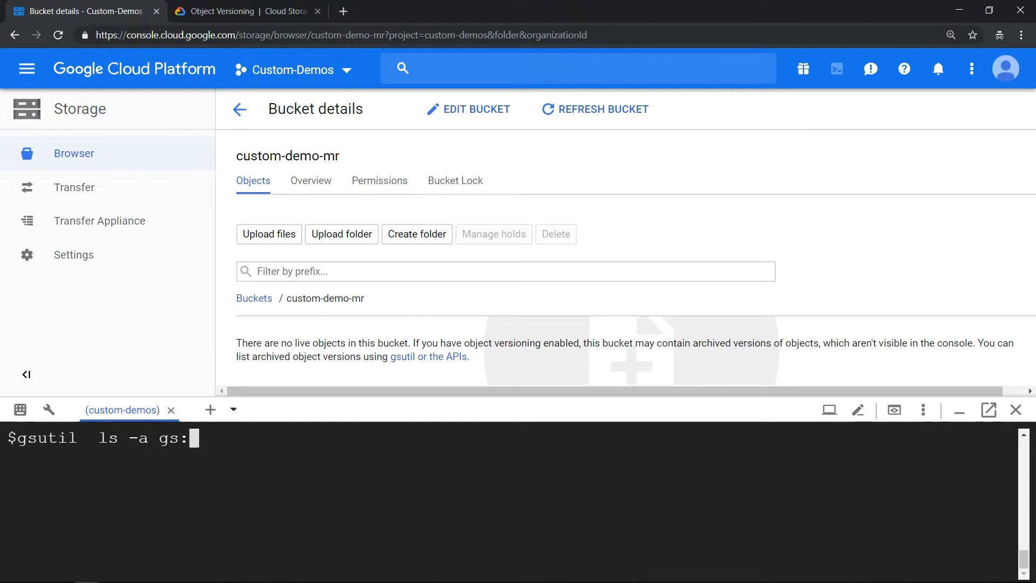
type("//")
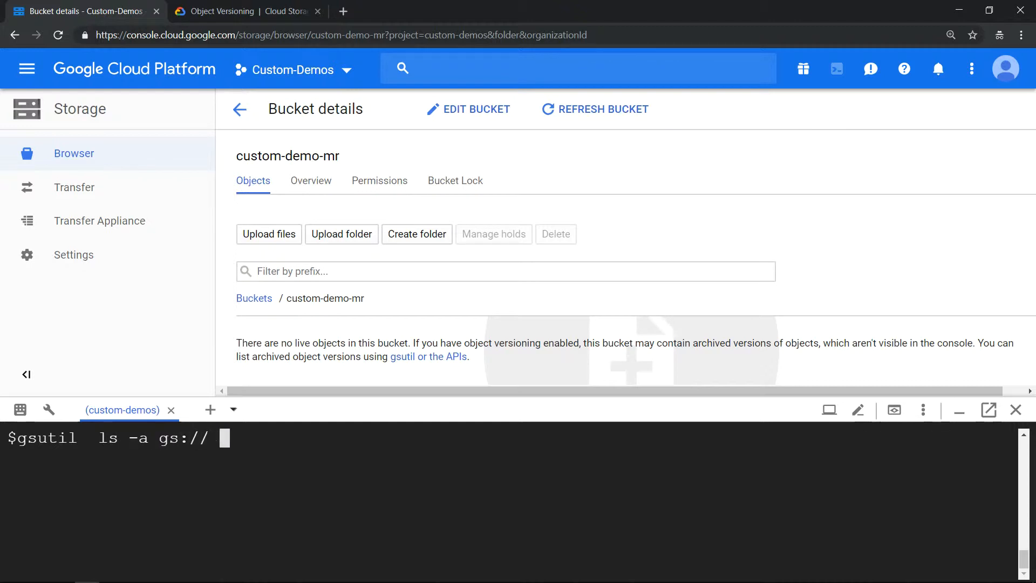
type("custom-d")
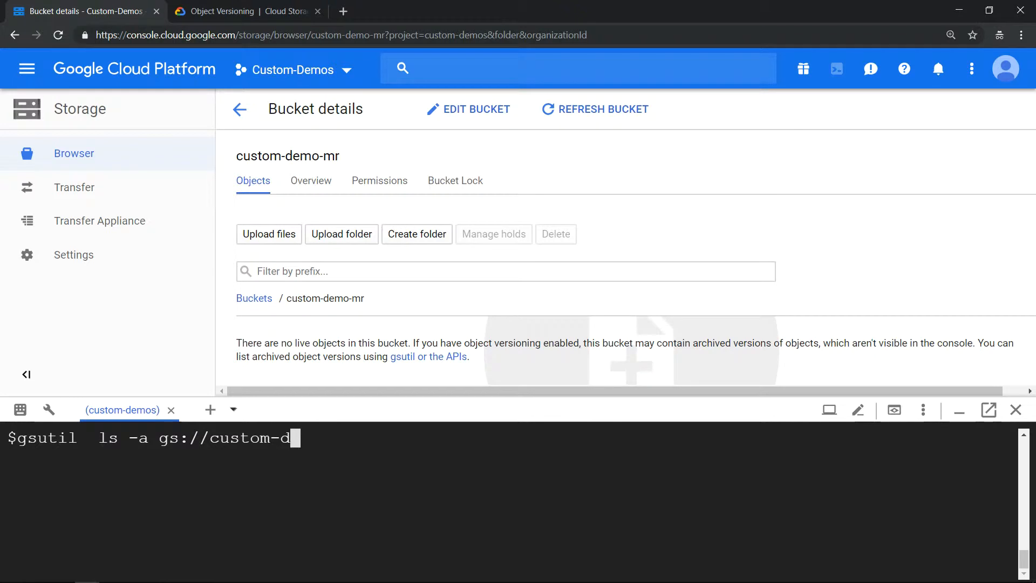
type("emo")
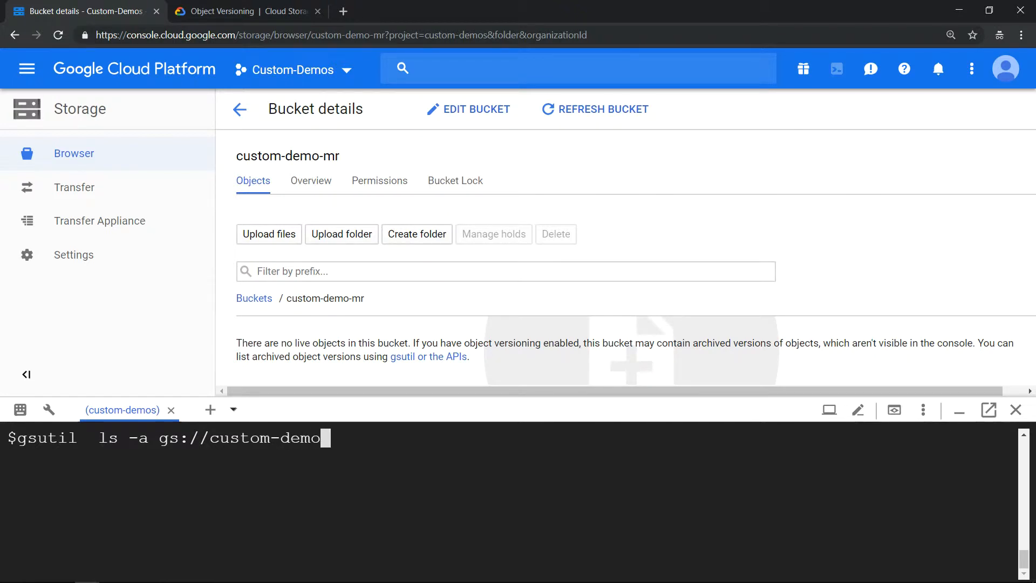
type("-mr")
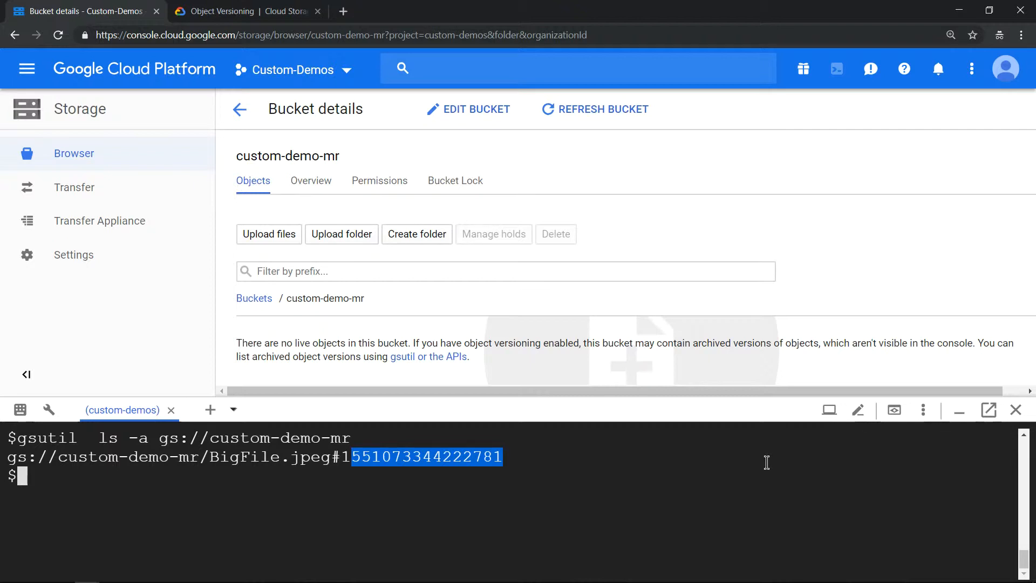
mouse_move(761, 468)
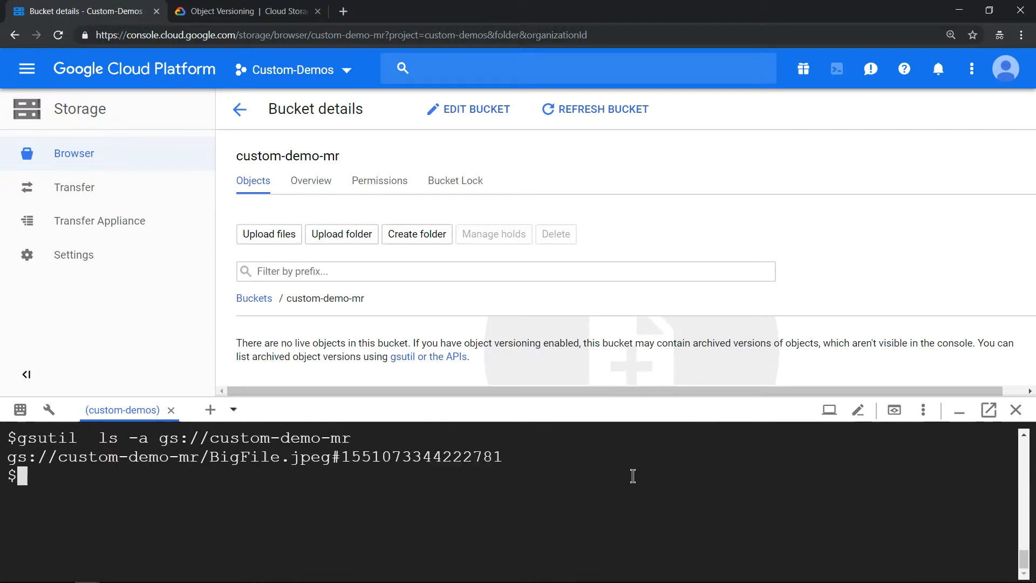
type("gsutil du")
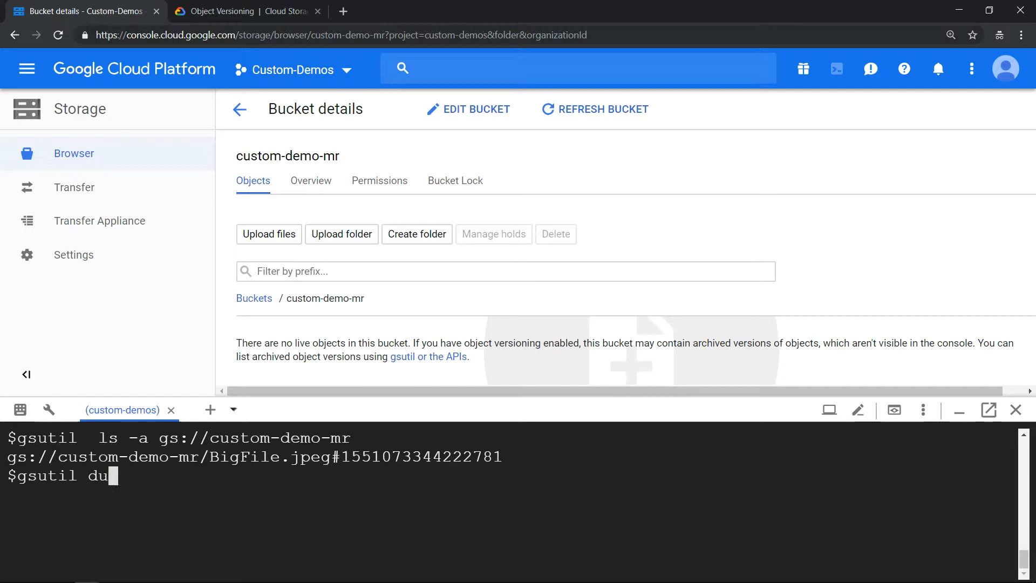
Check custom-demo-mr size (60690215 bytes), then re-upload BigFile.jpeg twice
type("-s")
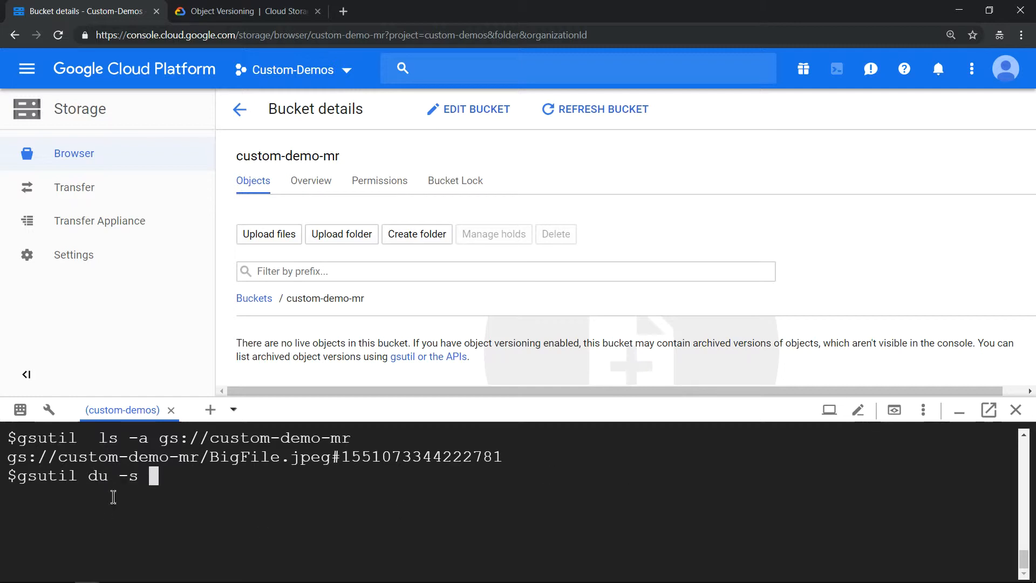
left_click_drag(159, 438, 352, 437)
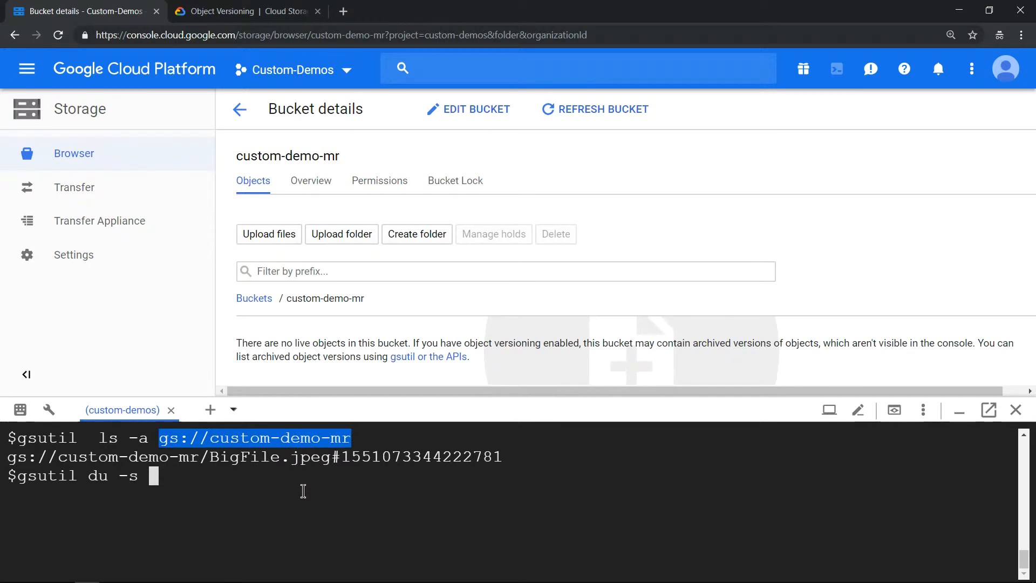
type("gs://custom-demo-mr")
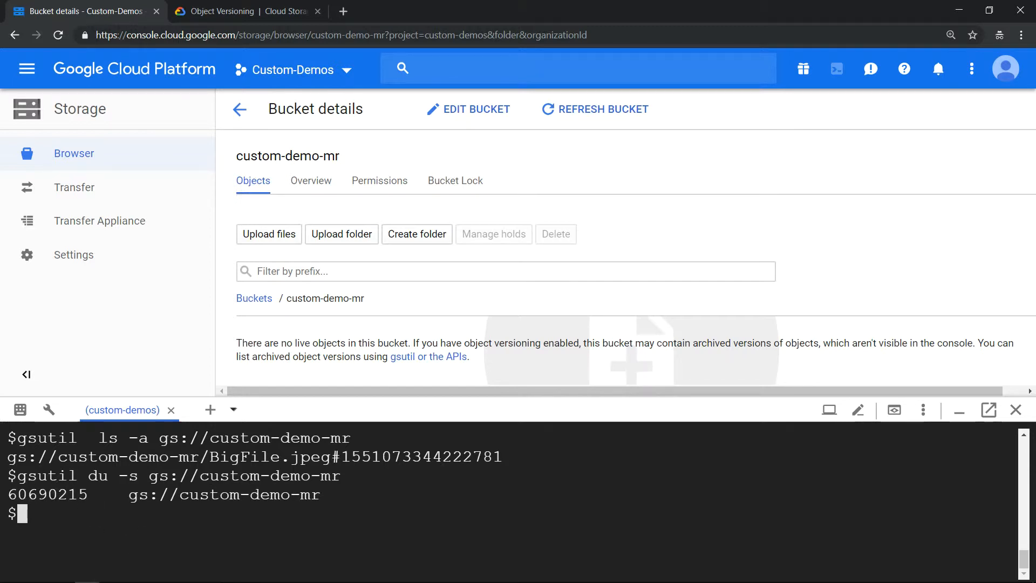
type("gsutil cp BigFile.jpeg  gs://custom-demo-mr")
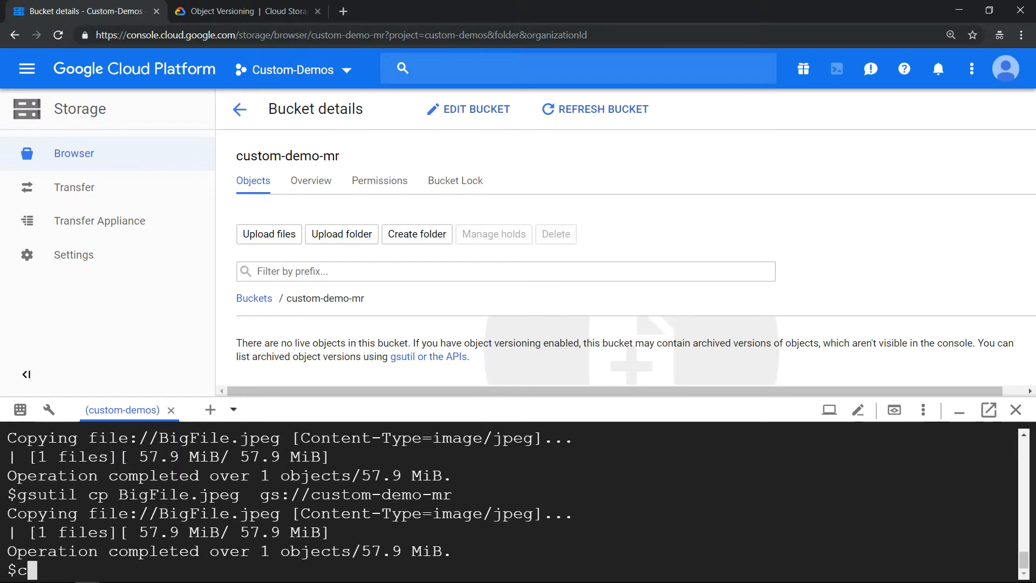
Re-list all versions of gs://custom-demo-mr, now showing three BigFile.jpeg generations
type("gsutil du -s gs://custom-demo-mr")
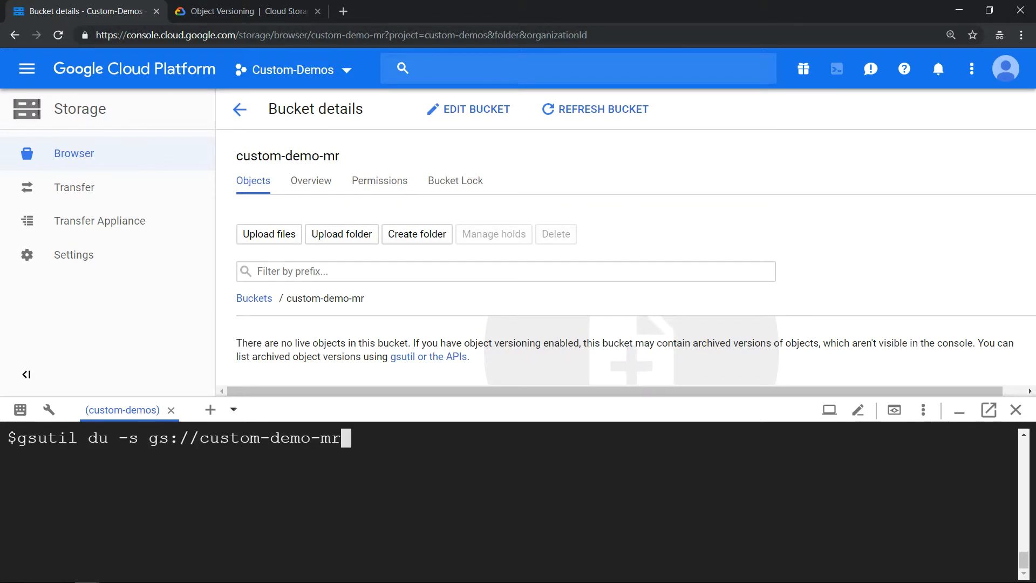
type("ls -a gs://custom-demo-mr")
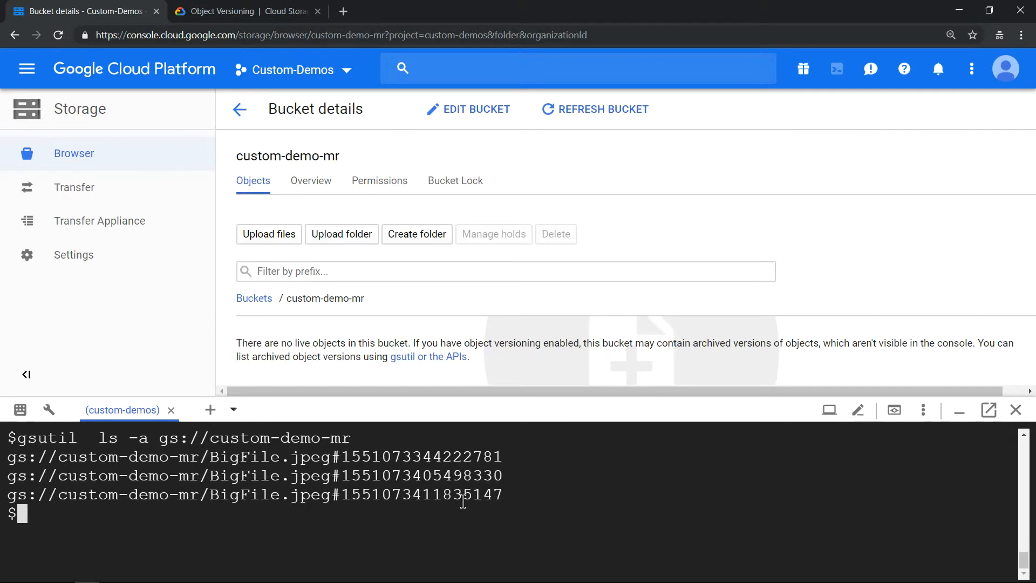
mouse_move(579, 498)
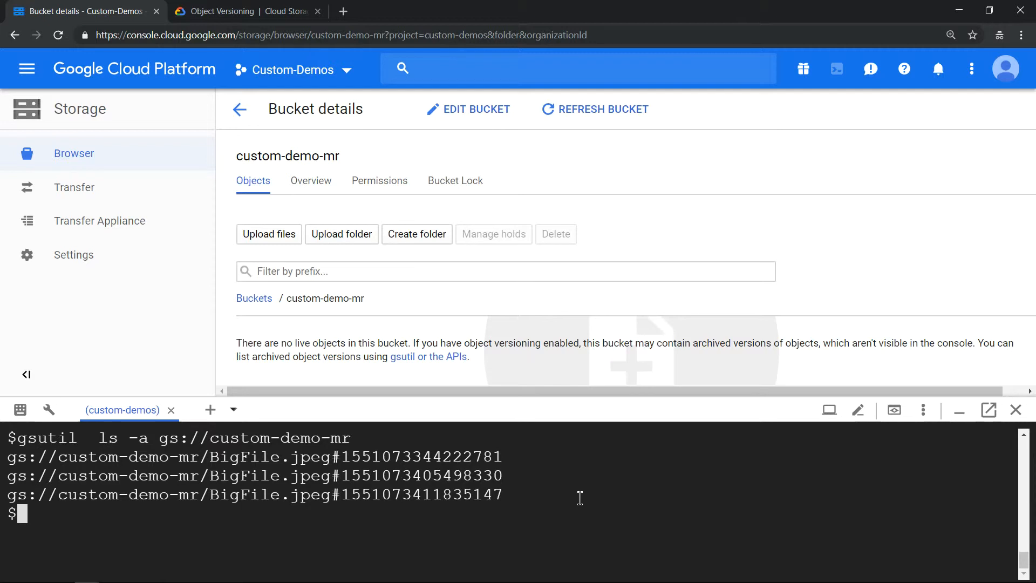
Report custom-demo-mr's total size of 60690215 bytes below the version listing
type("gsutil  ls -a gs://custom-demo-mr")
type("gsutil du -s gs://custom-demo-mr")
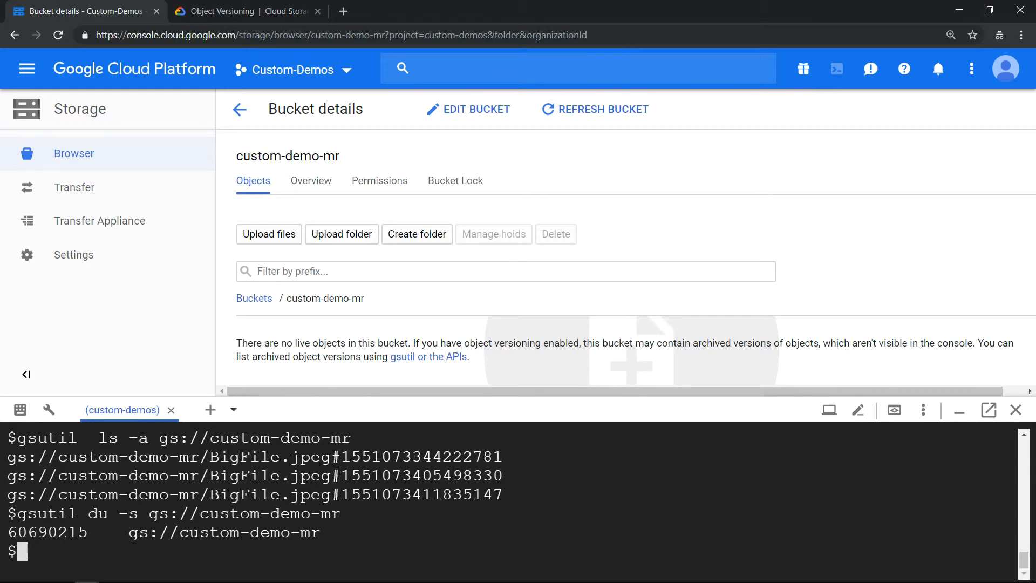
Copy BigFile.jpeg to BigFile2.jpeg, upload it to custom-demo-mr, and recheck bucket size
type("cp B")
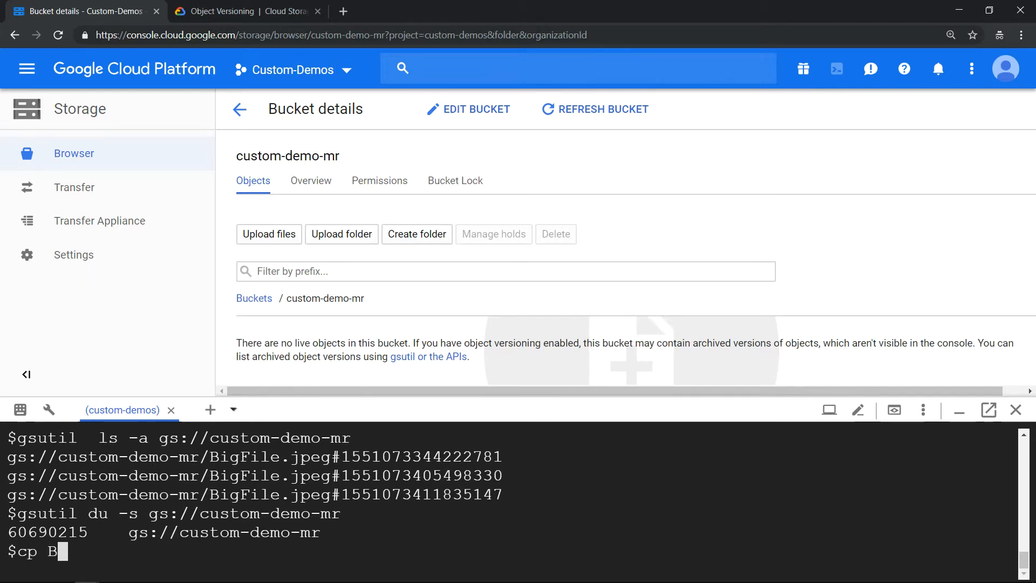
type("igFile.jpeg")
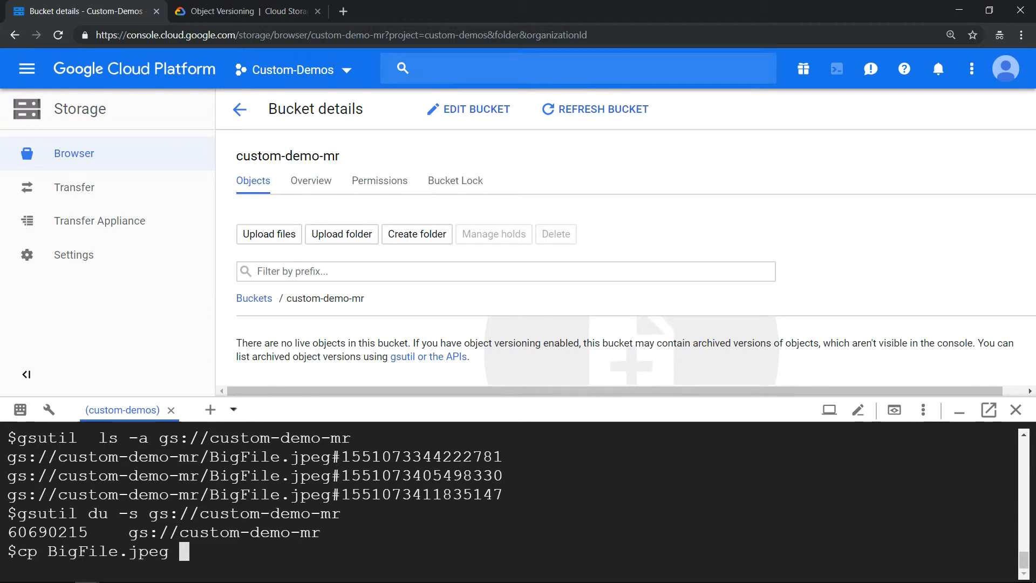
type("BigFile.jpeg")
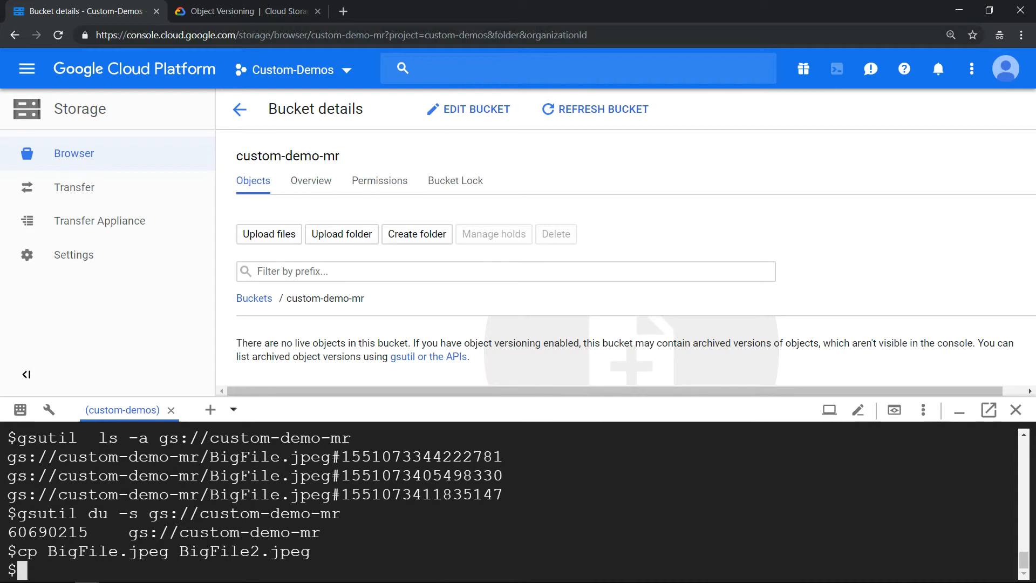
type("gu")
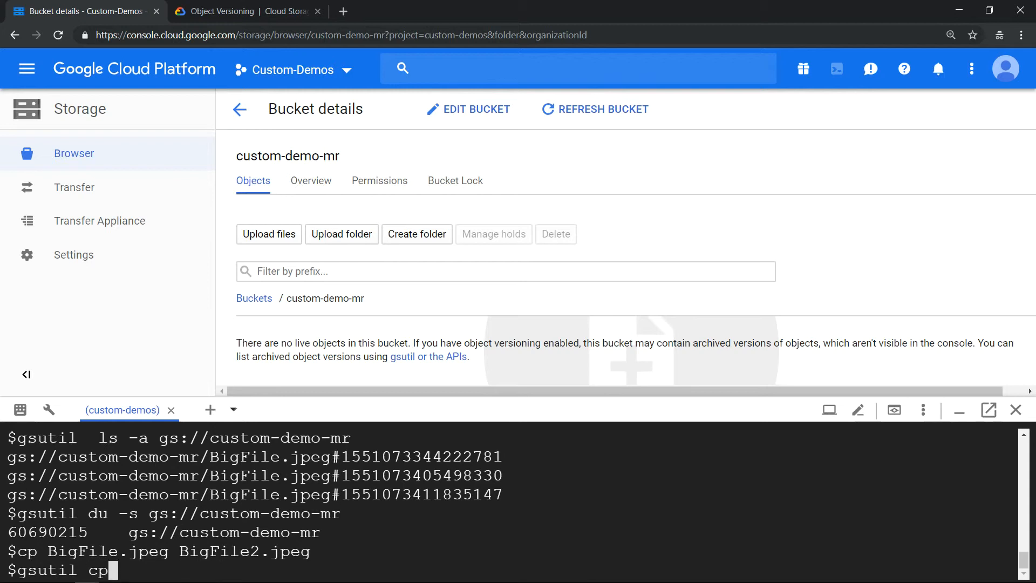
type("BigFile2")
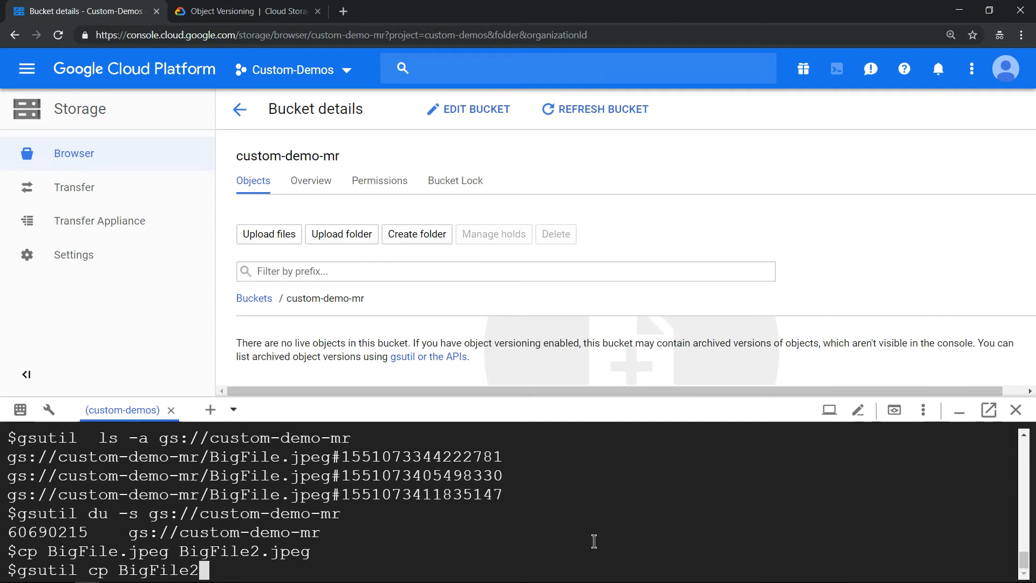
type(".jpeg gs://custom-demo-mr")
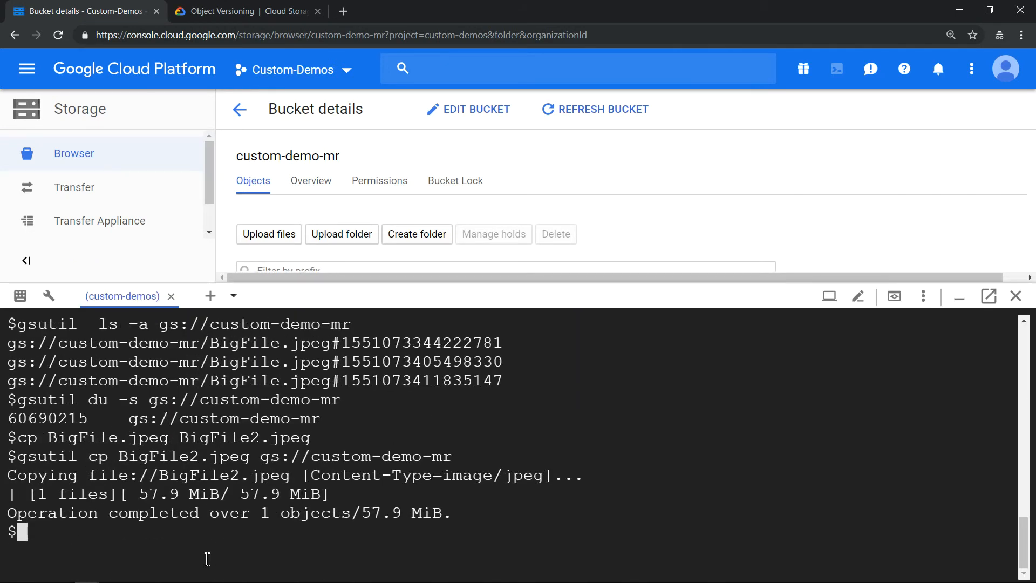
type("cp BigFile.jpeg BigFile2.jpeg")
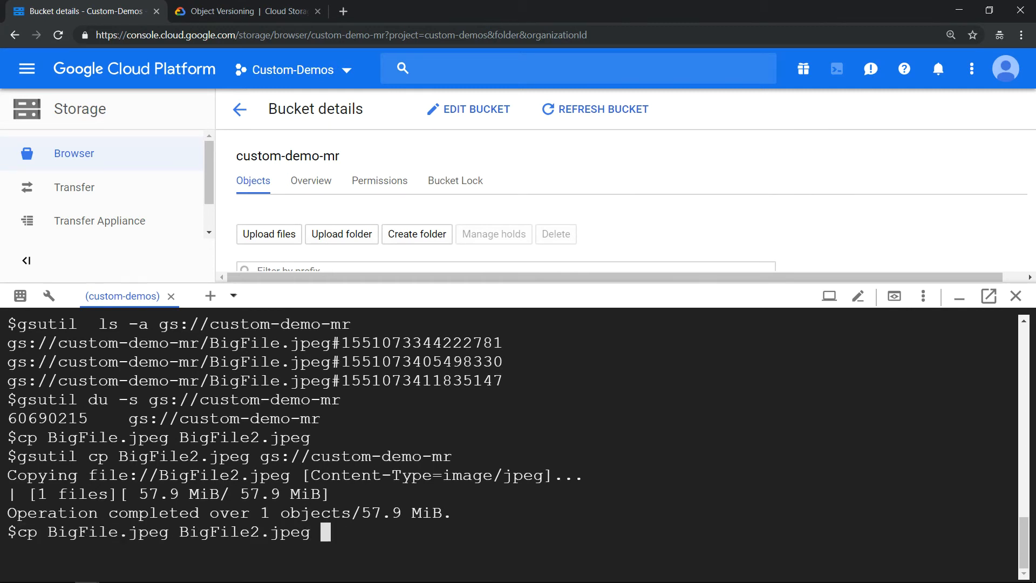
type("gsutil du -s gs://custom-demo-mr")
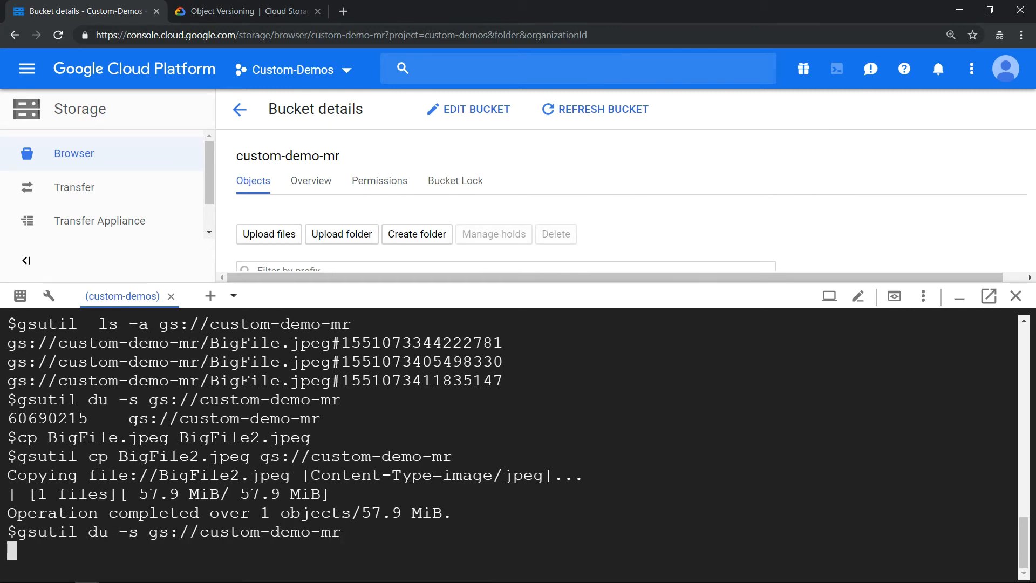